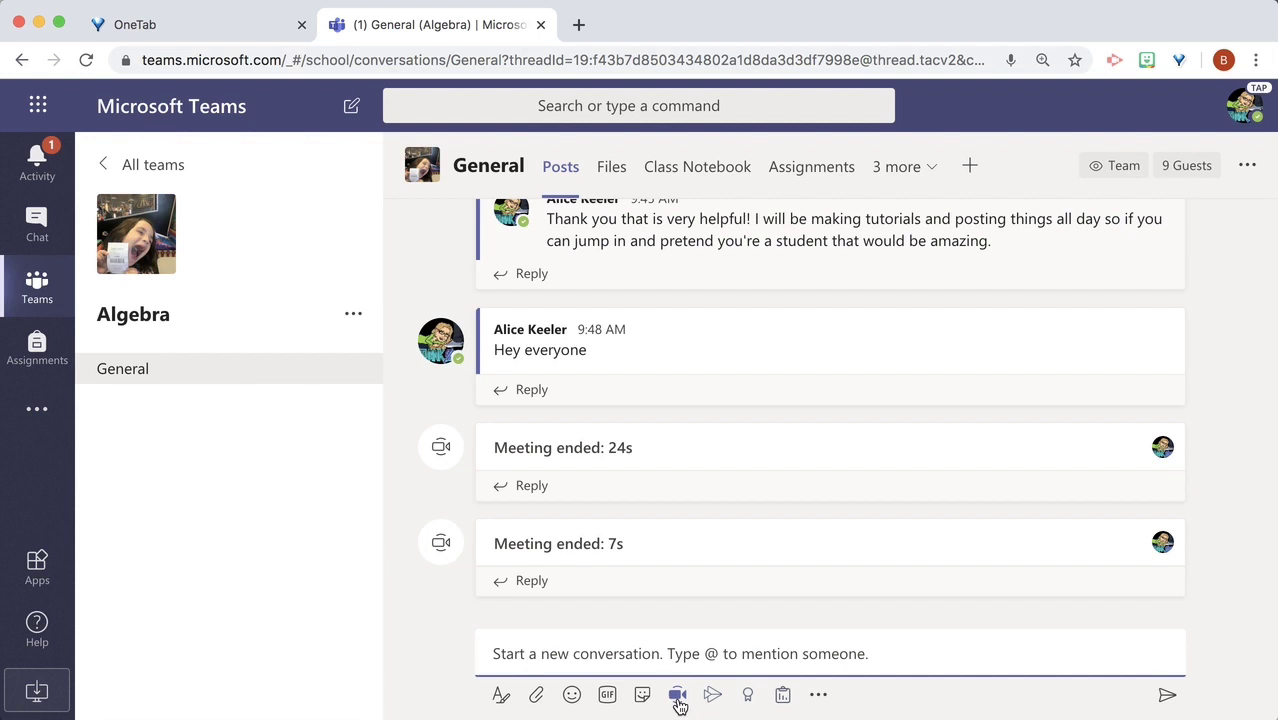
Start a Meet Now video meeting from the Algebra General channel and join it.
{"action": "left_click", "coordinate": [678, 694]}
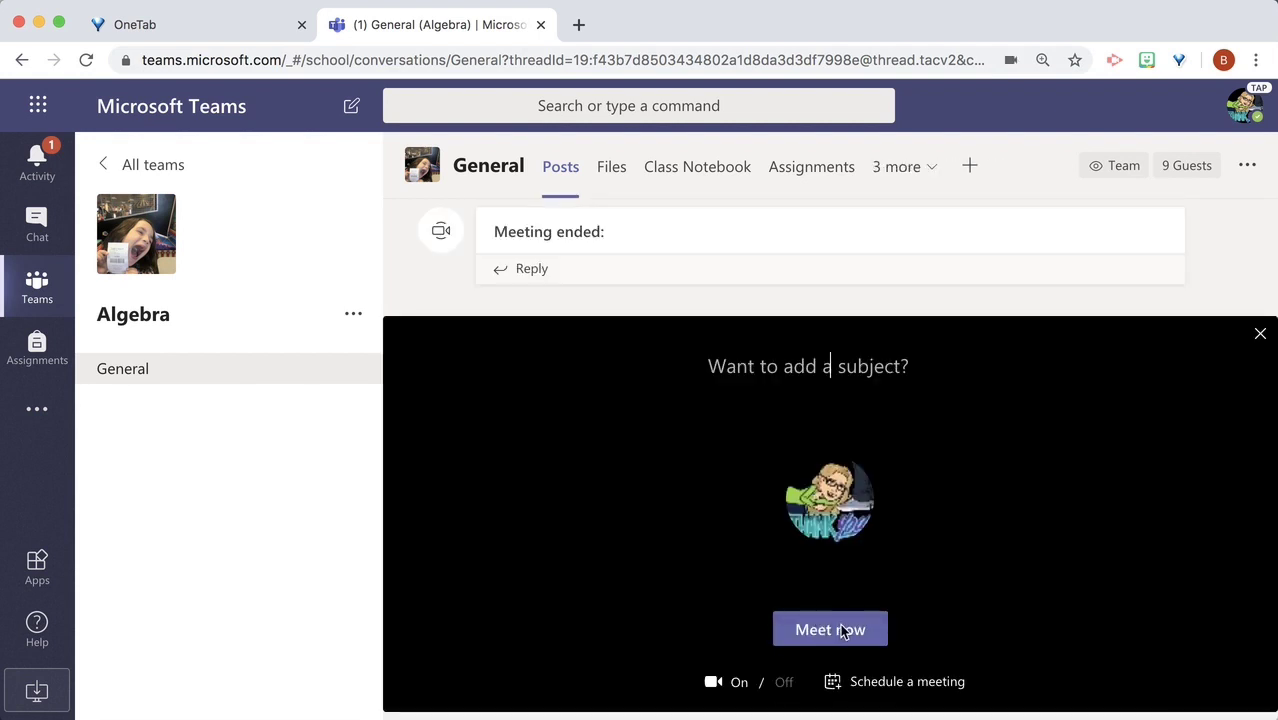
{"action": "left_click", "coordinate": [830, 629]}
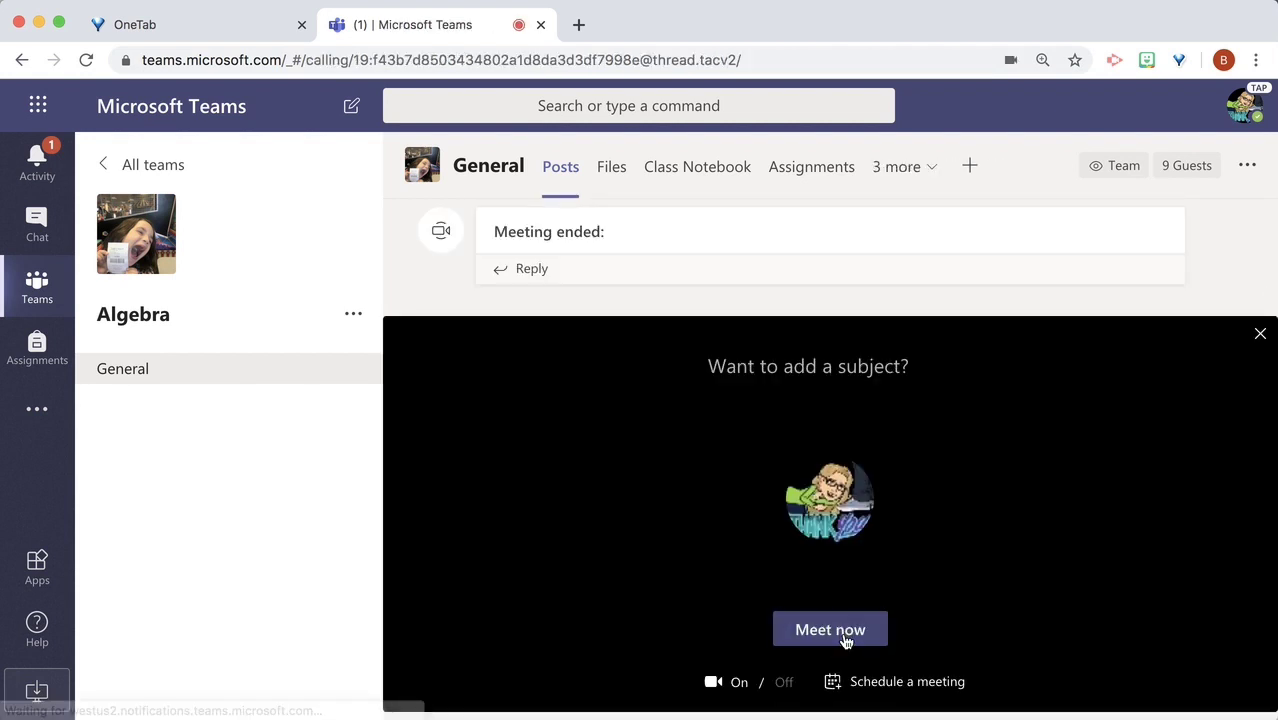
{"action": "left_click", "coordinate": [829, 629]}
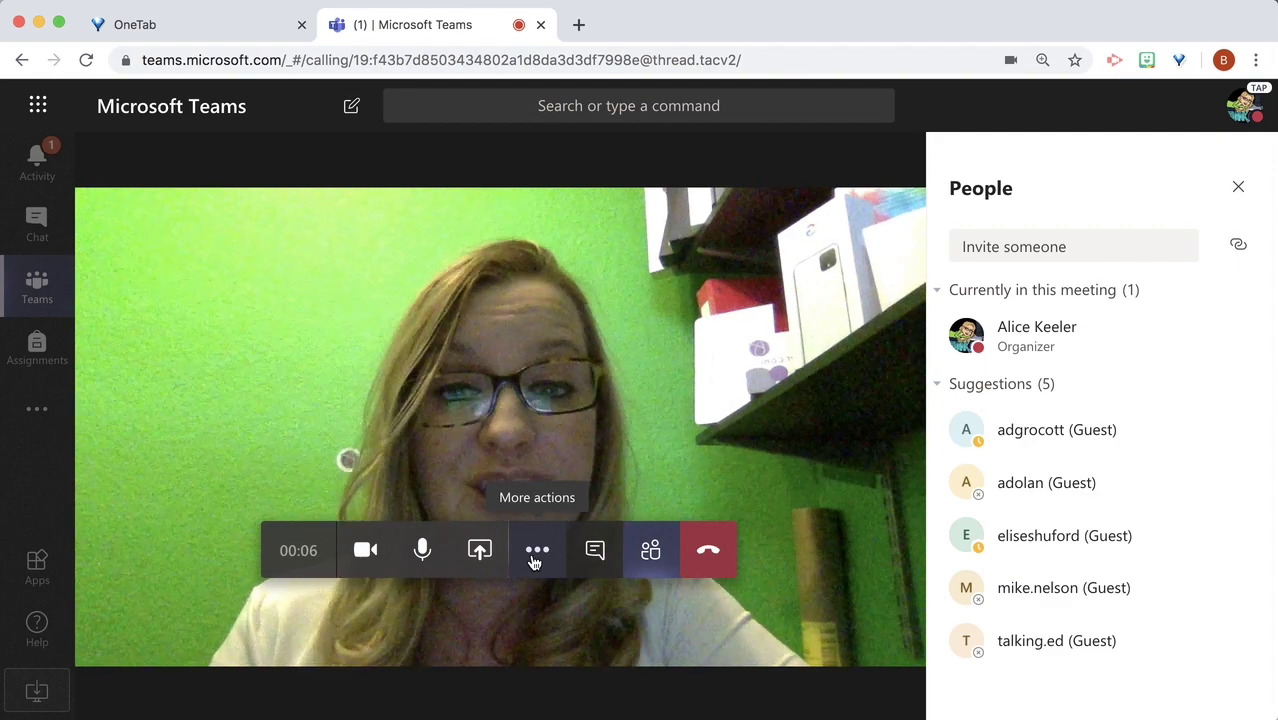
Start recording from More actions and acknowledge the recording-location tip.
{"action": "left_click", "coordinate": [537, 550]}
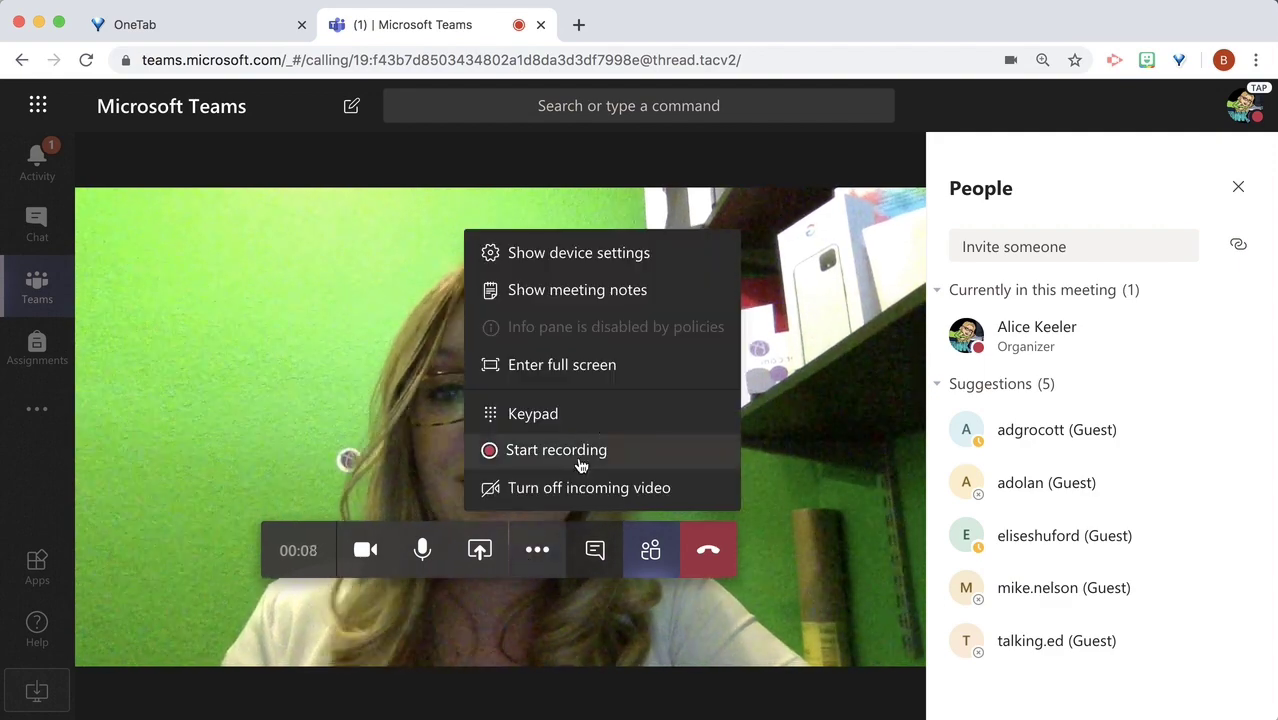
{"action": "left_click", "coordinate": [556, 449]}
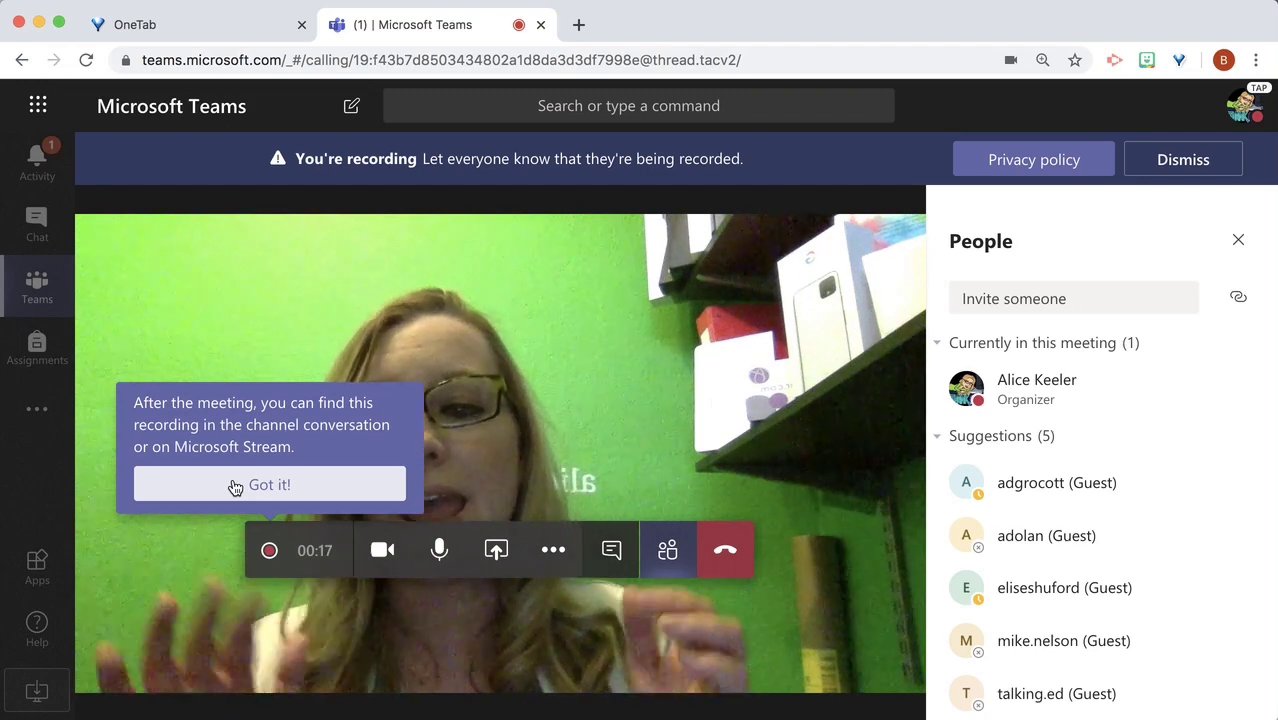
{"action": "left_click", "coordinate": [269, 485]}
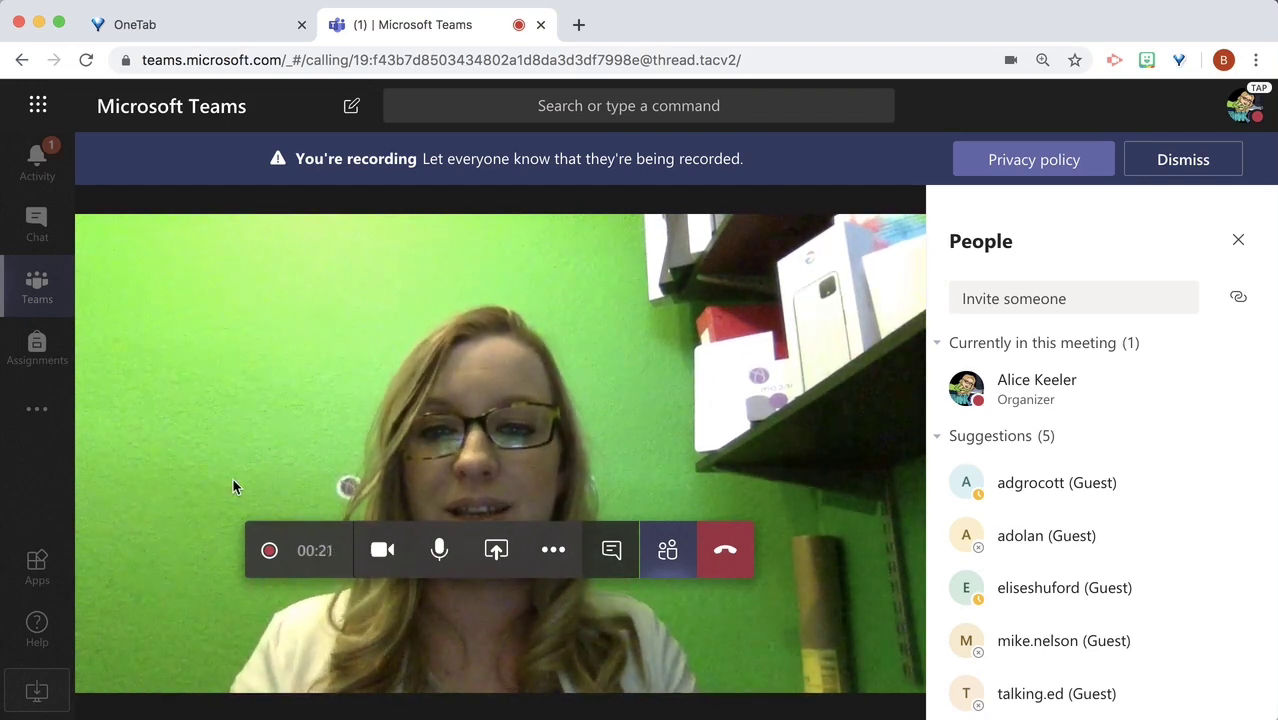
{"action": "mouse_move", "coordinate": [553, 550]}
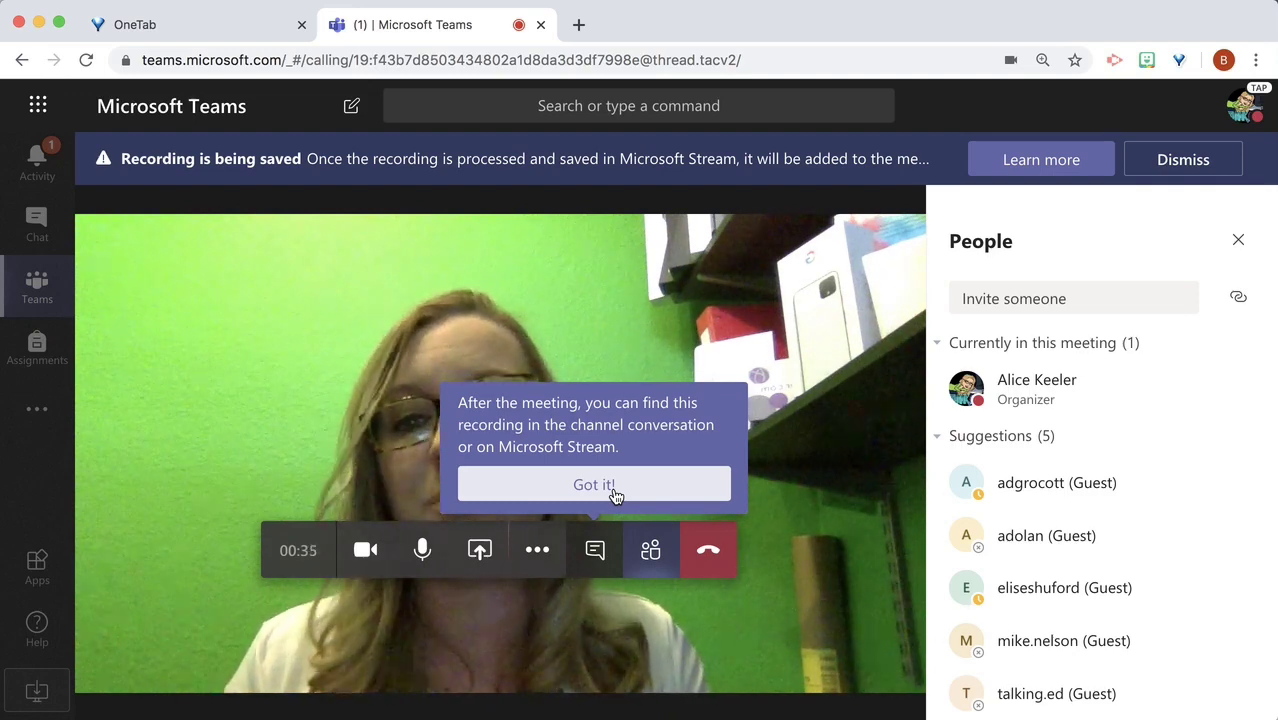
Dismiss the tip explaining the stopped recording is saving to Microsoft Stream.
{"action": "left_click", "coordinate": [593, 484]}
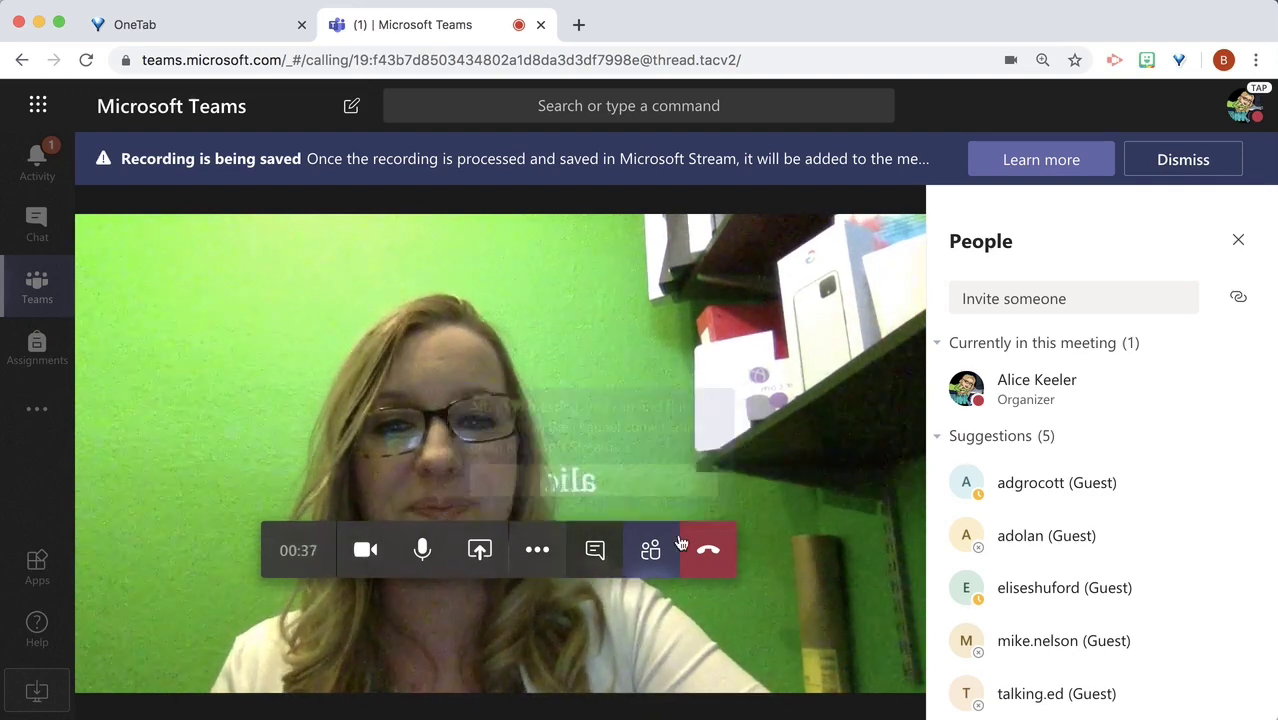